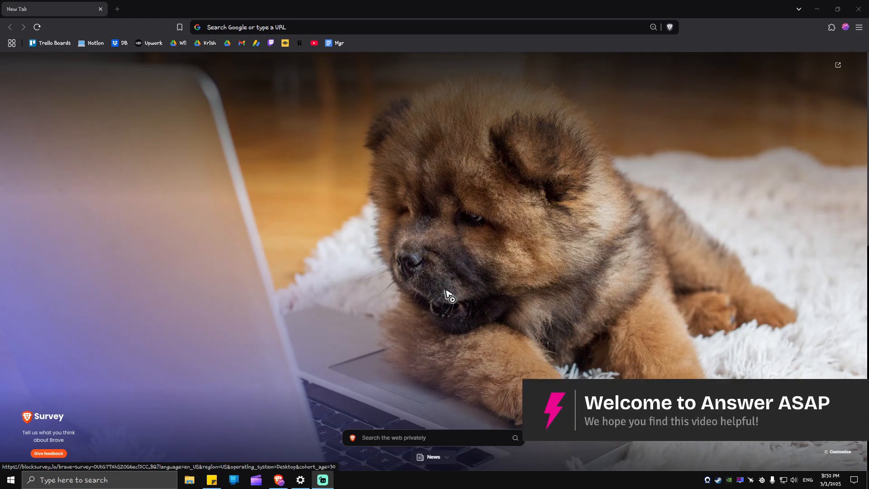
mouse_move(443, 287)
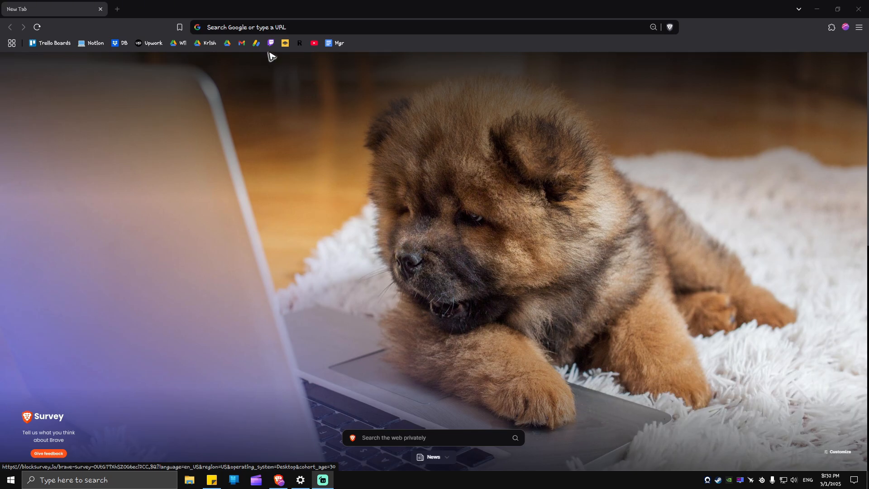
mouse_move(304, 178)
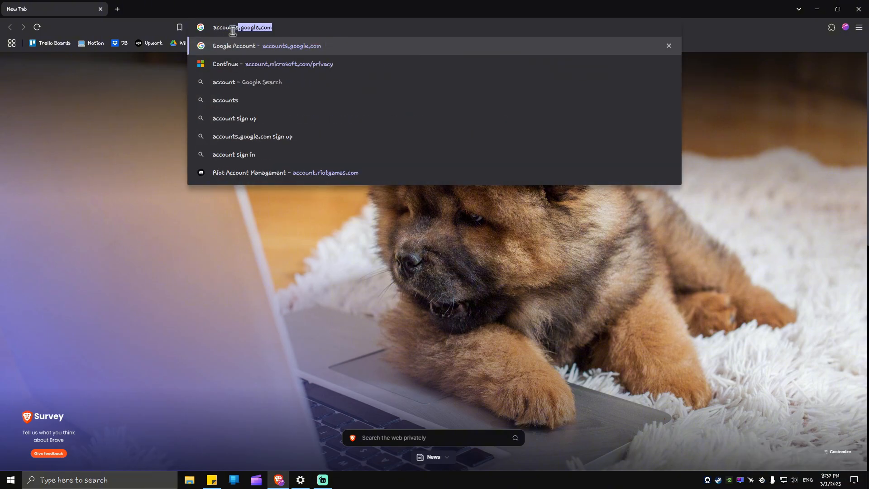
Load accounts.x.ai/sign-up in Brave via the 'Sign Up | xAI Single-Sign On' suggestion
text(accounts.x.)
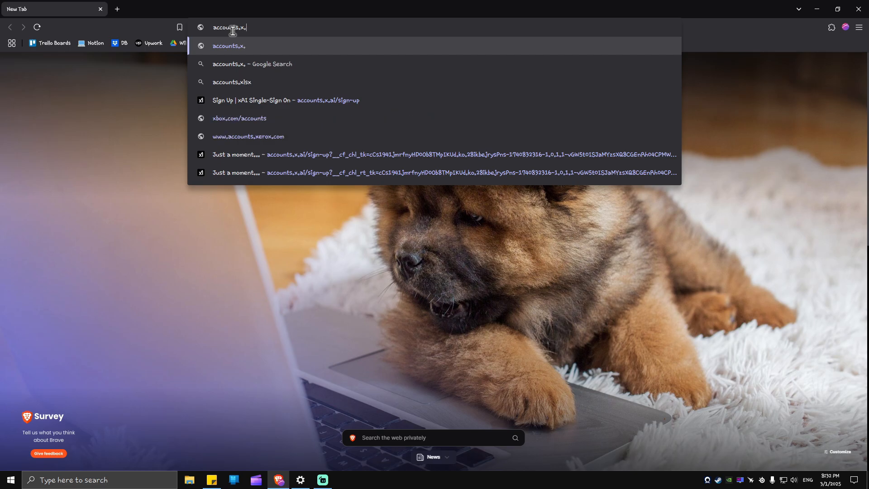
text(ai)
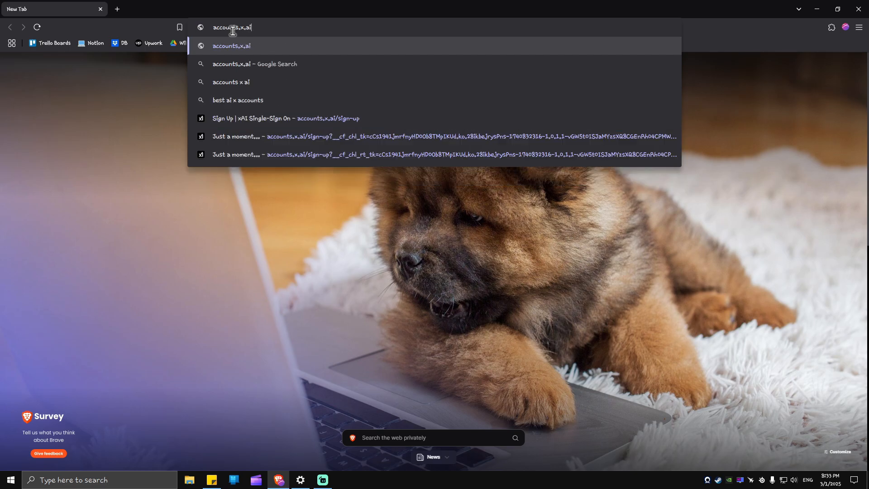
text(/sign-up)
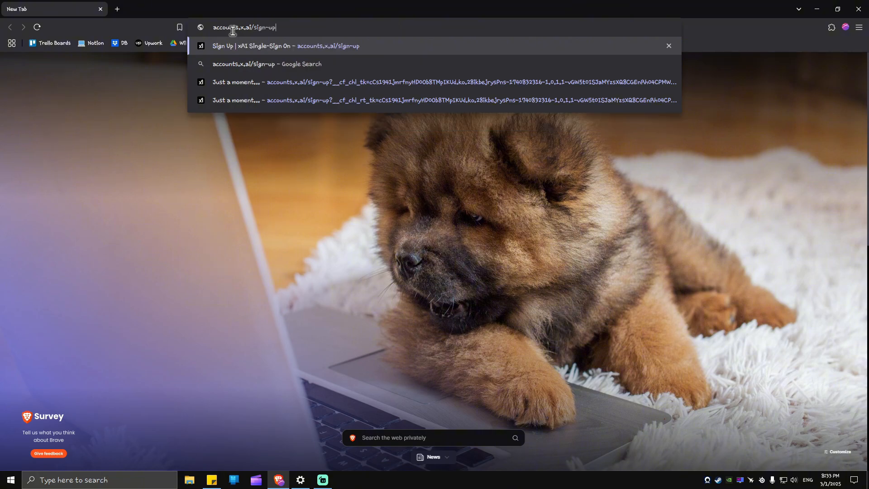
click(281, 45)
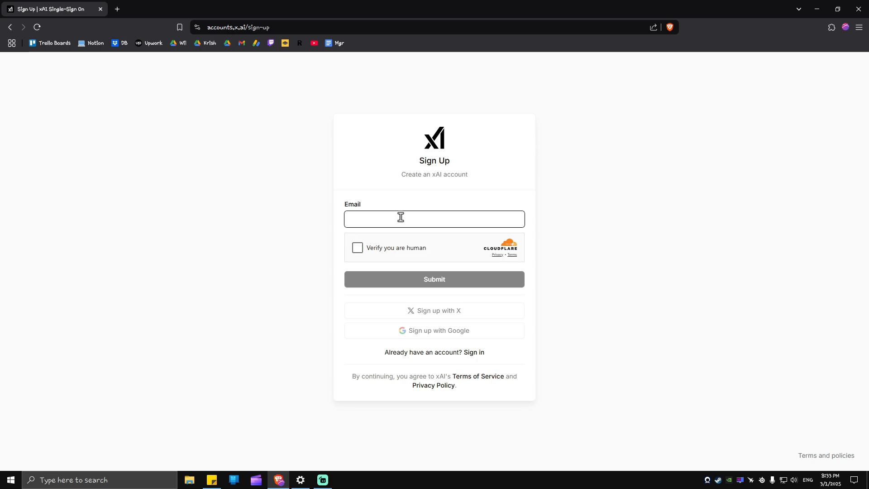
mouse_move(360, 259)
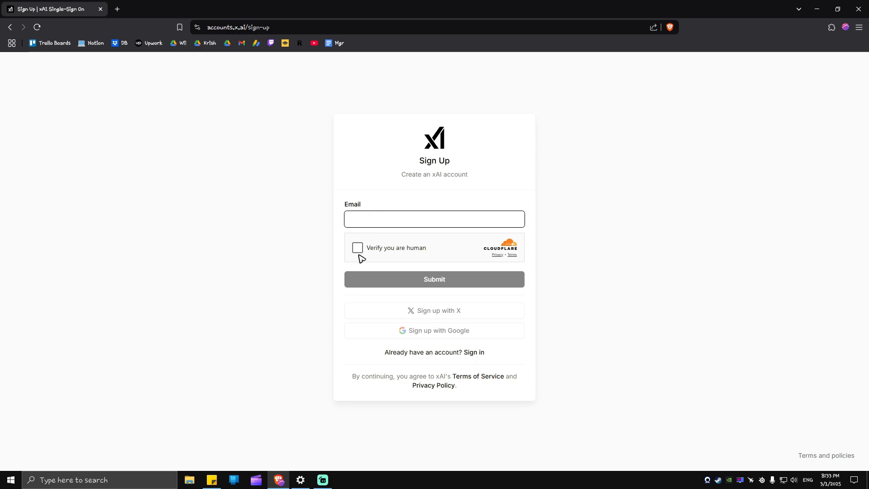
Pass the Cloudflare 'Verify you are human' check and focus the Email field
click(358, 247)
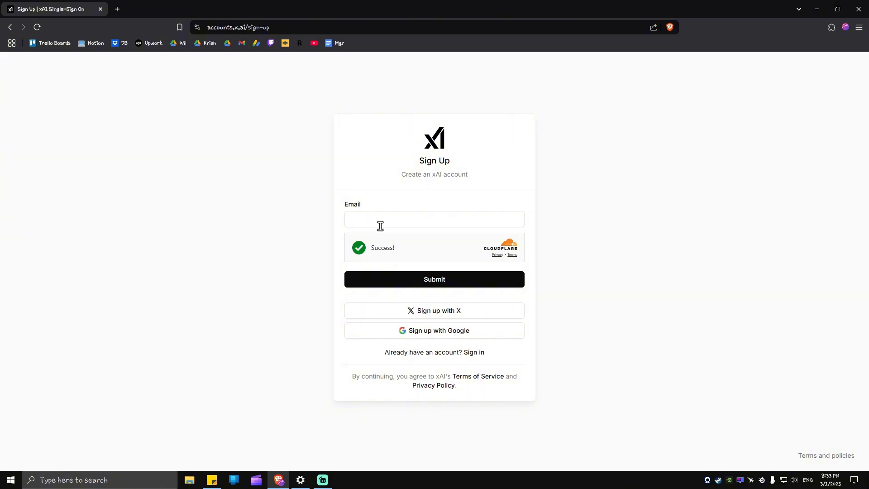
click(433, 278)
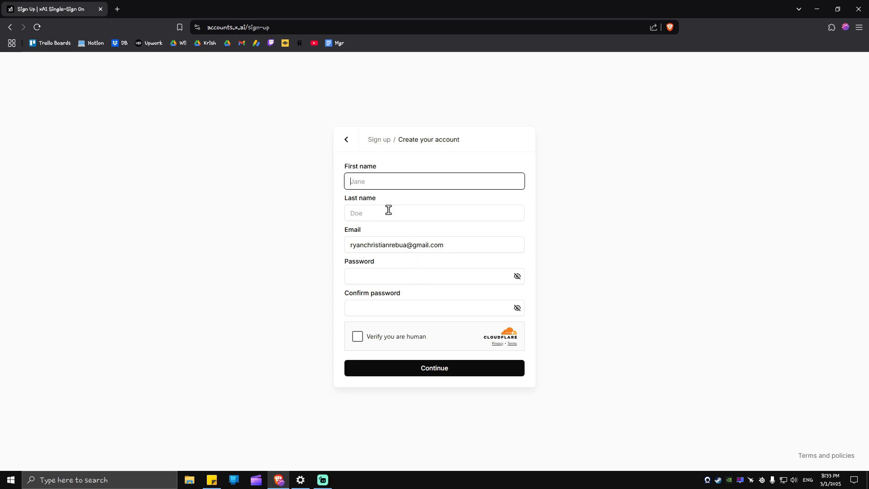
mouse_move(402, 229)
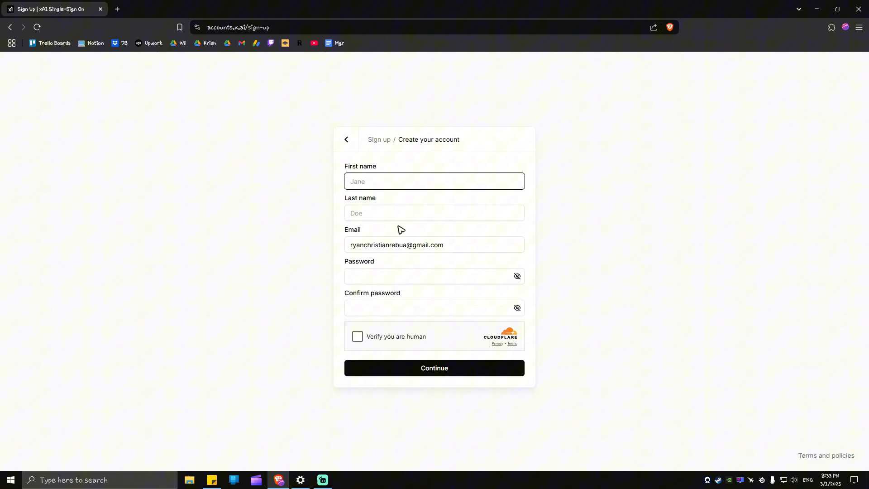
mouse_move(421, 313)
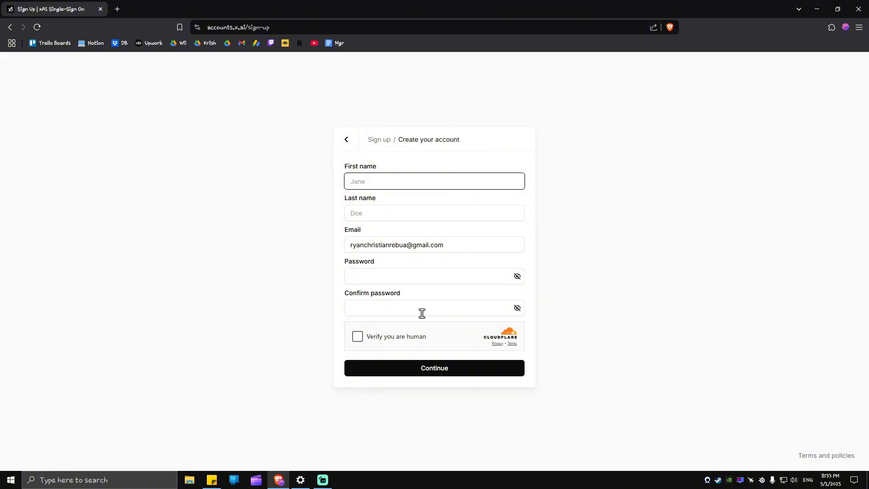
mouse_move(411, 320)
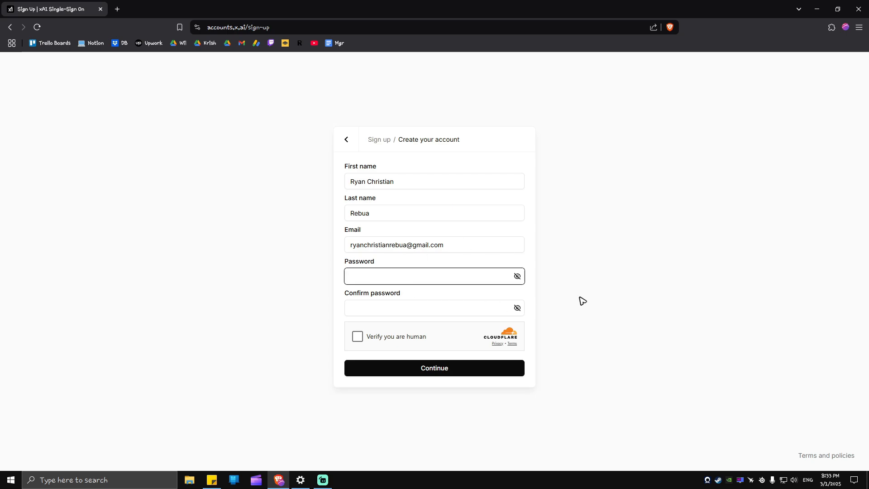
Enter the password, pass the human check, and submit the account details with Continue
text(•••••)
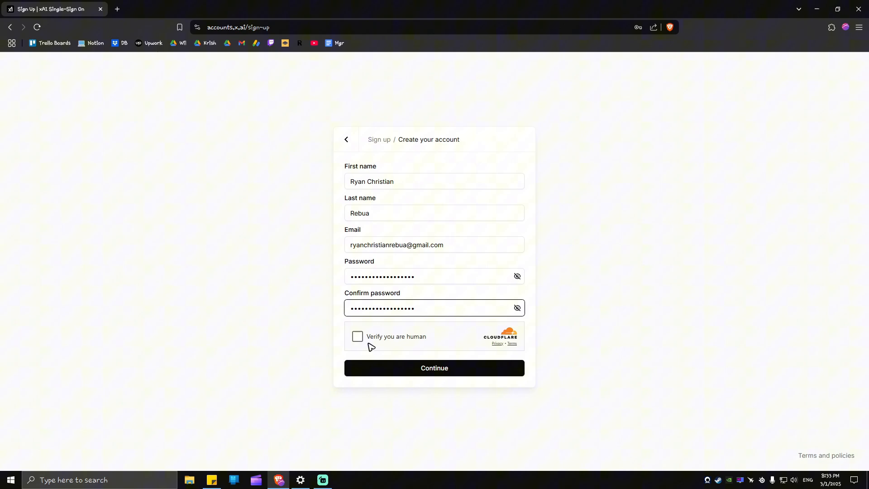
click(357, 336)
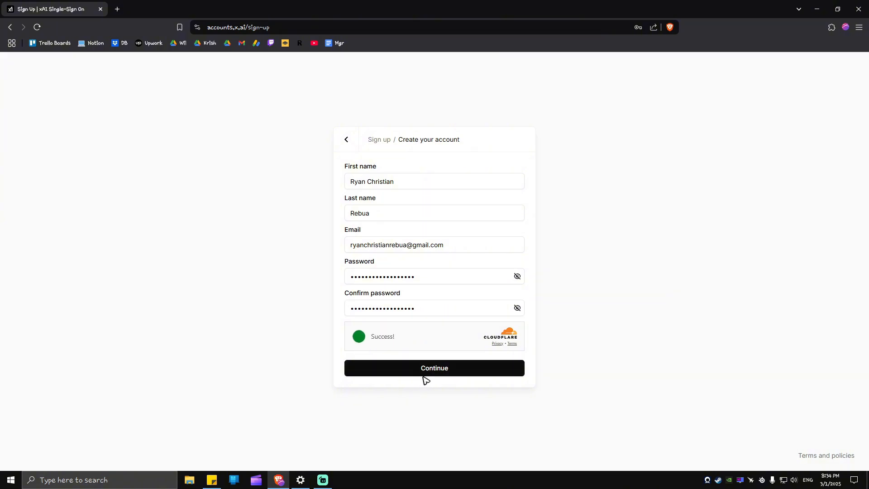
click(434, 367)
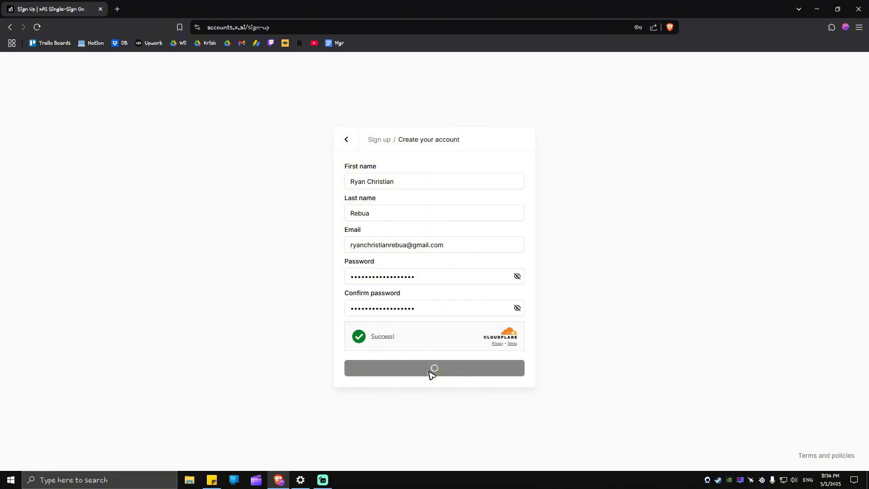
click(434, 368)
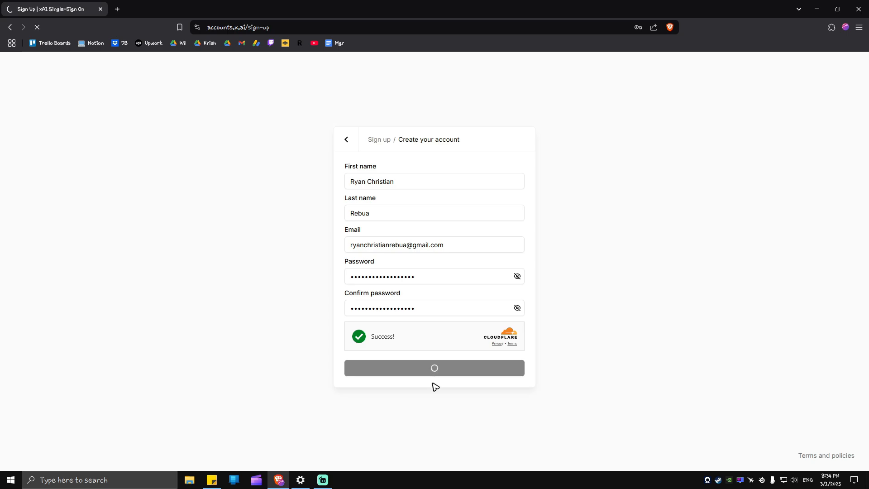
click(434, 368)
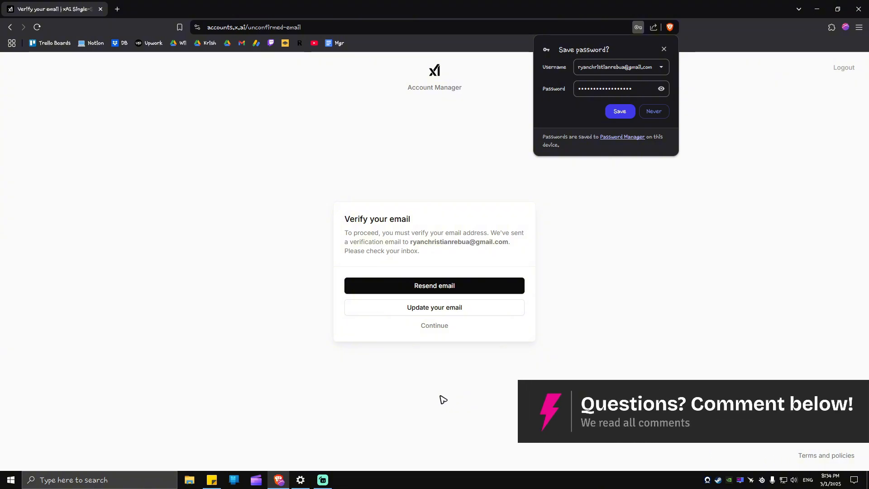
mouse_move(414, 242)
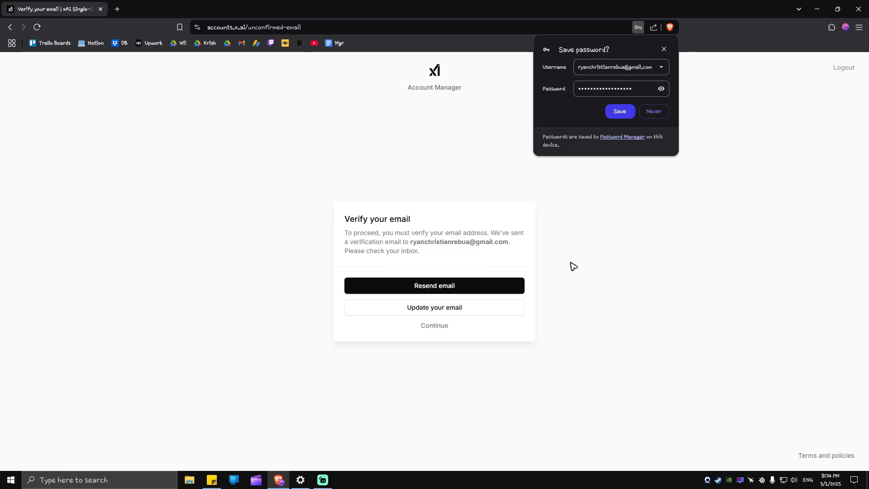
mouse_move(533, 264)
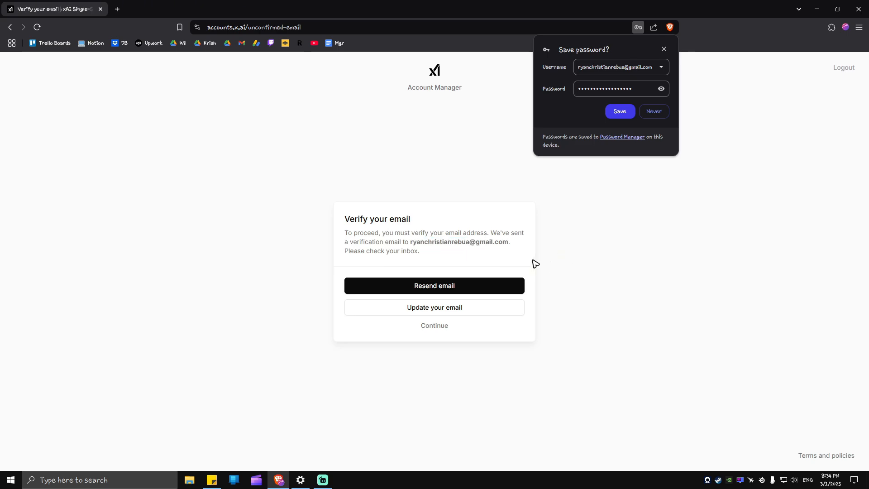
mouse_move(528, 266)
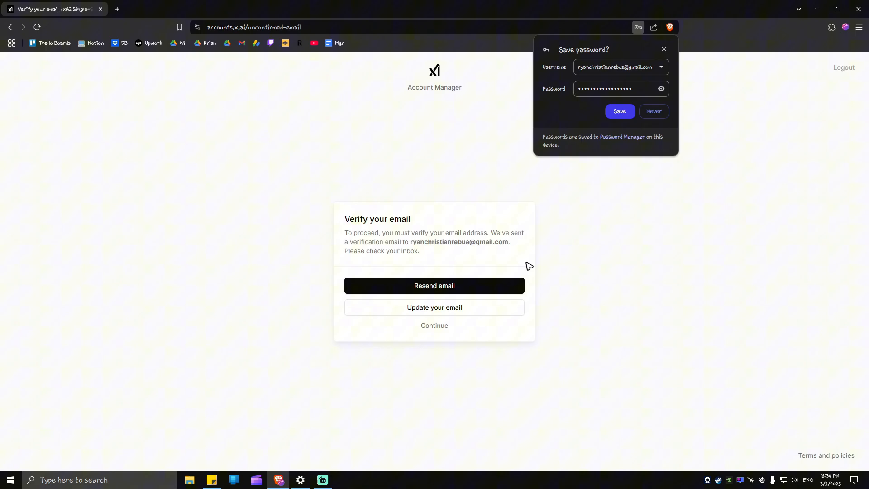
Open the 'Verify your xAI email' message in Gmail and scroll to its validation link
click(160, 9)
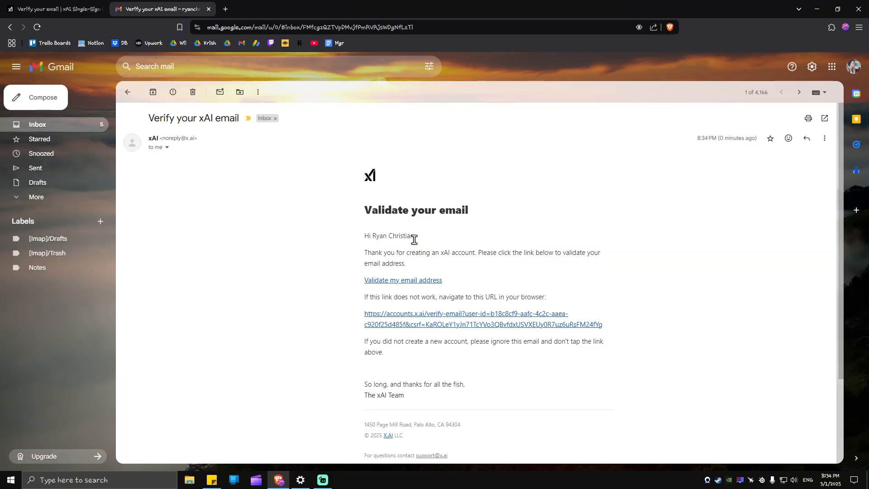
mouse_move(469, 262)
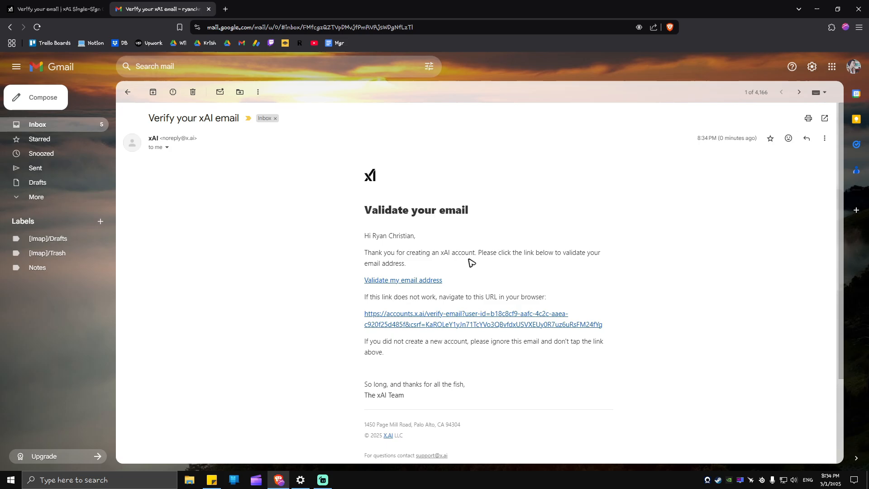
scroll(down, 3)
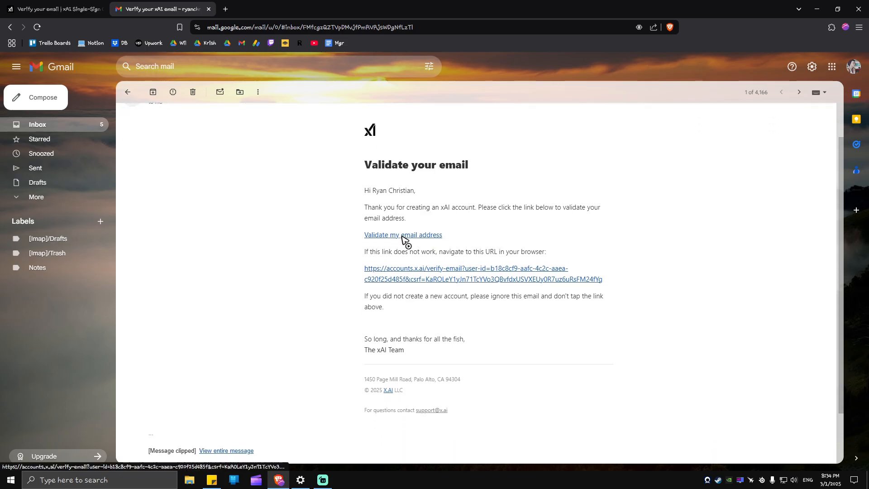
Validate the email with 'Validate my email address', then Continue from the verify page
click(402, 235)
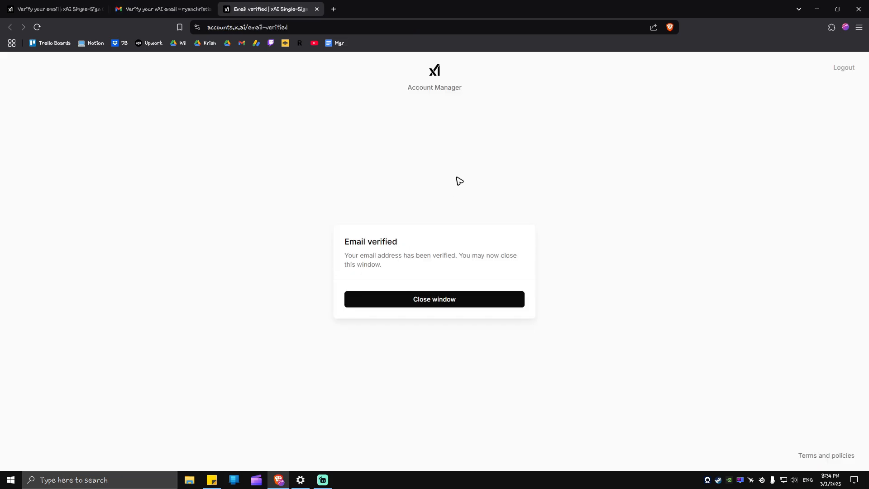
mouse_move(458, 272)
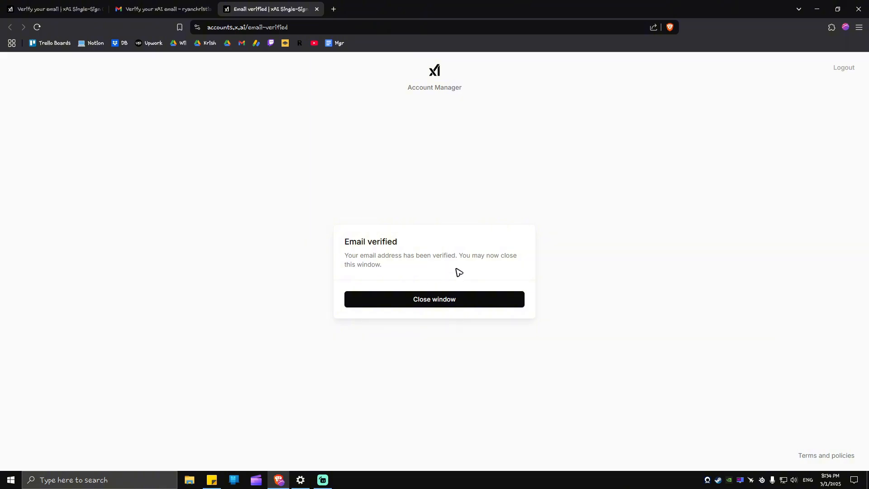
mouse_move(467, 289)
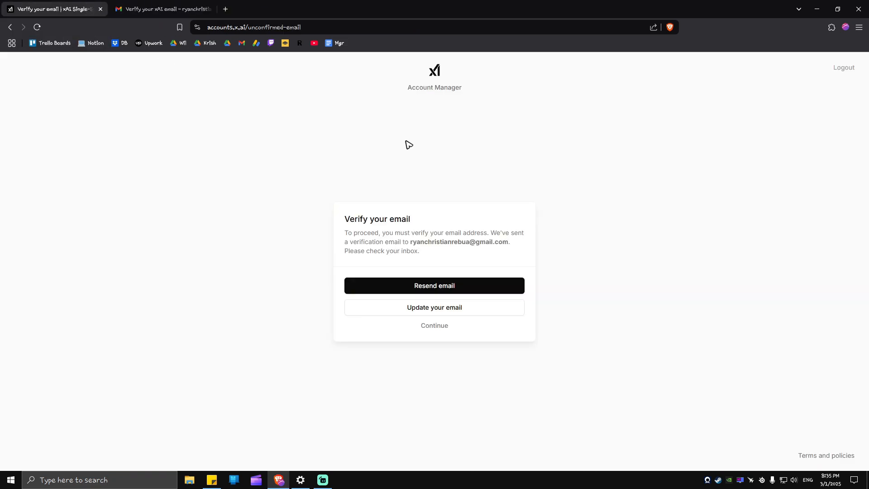
mouse_move(416, 144)
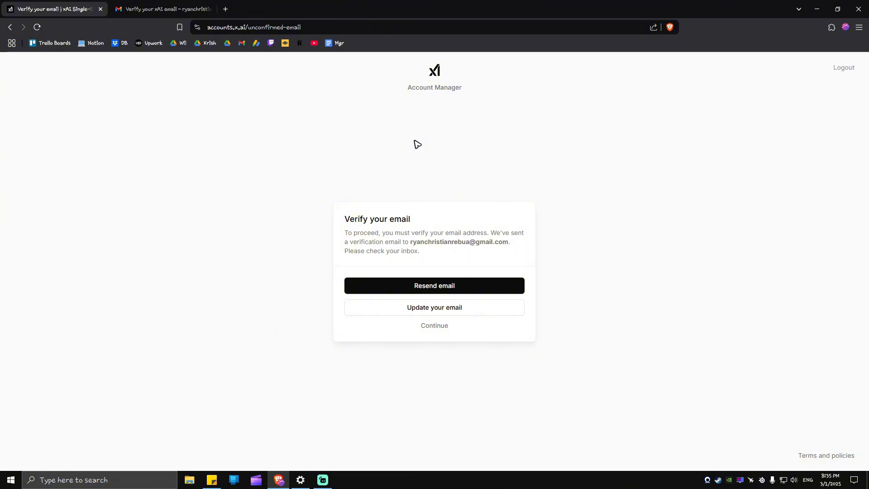
click(434, 325)
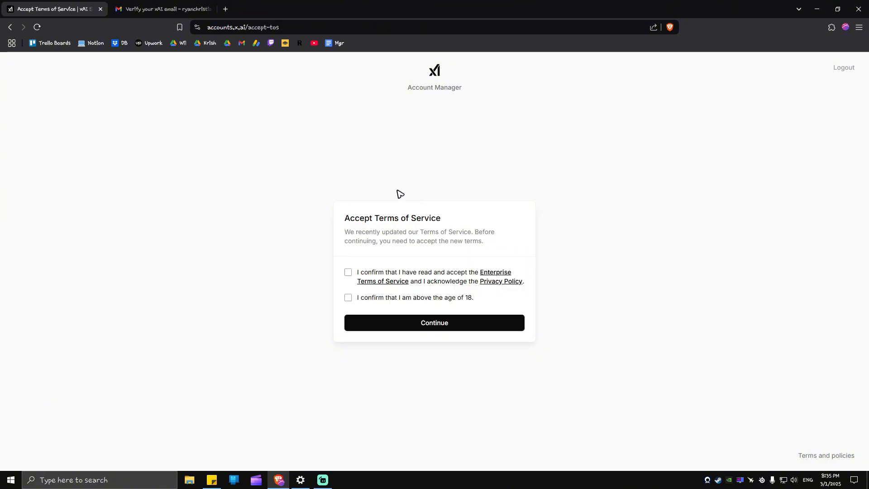
mouse_move(439, 227)
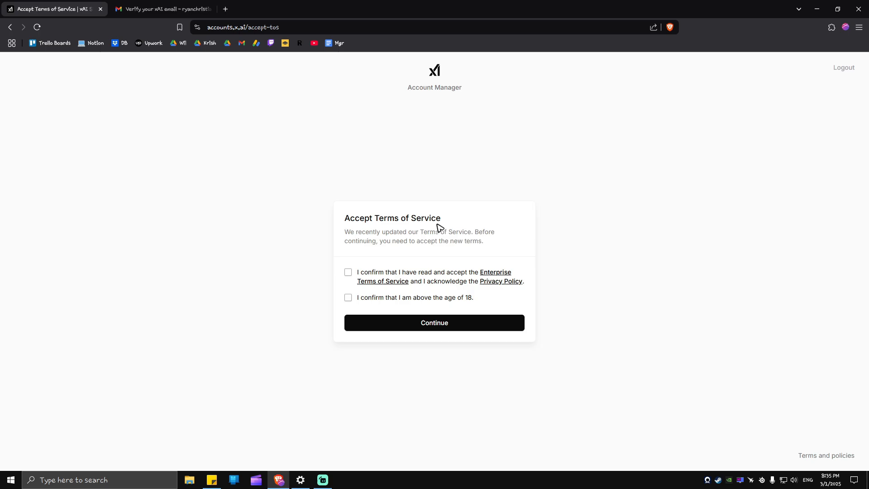
Accept the Enterprise Terms of Service and the over-18 confirmation, then submit
click(348, 272)
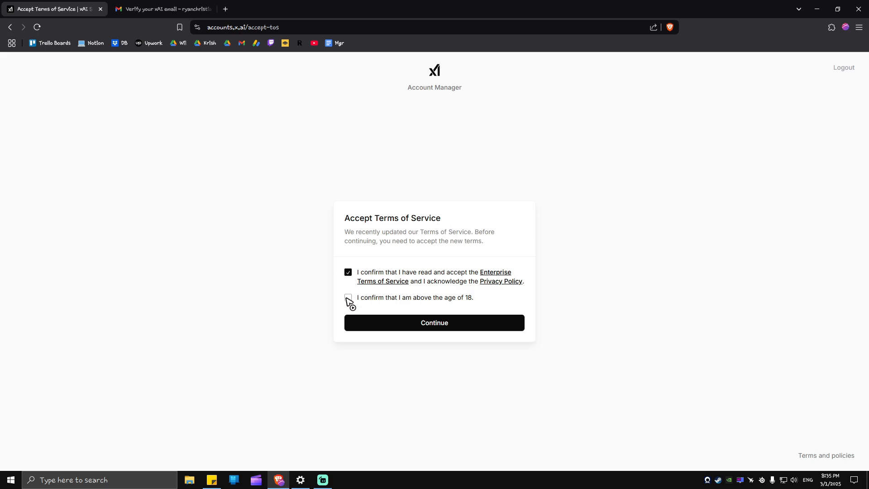
click(347, 298)
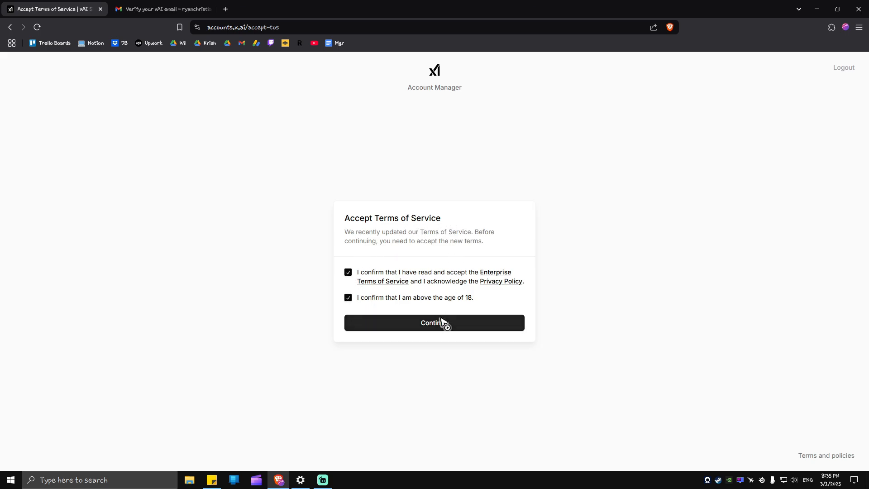
click(434, 322)
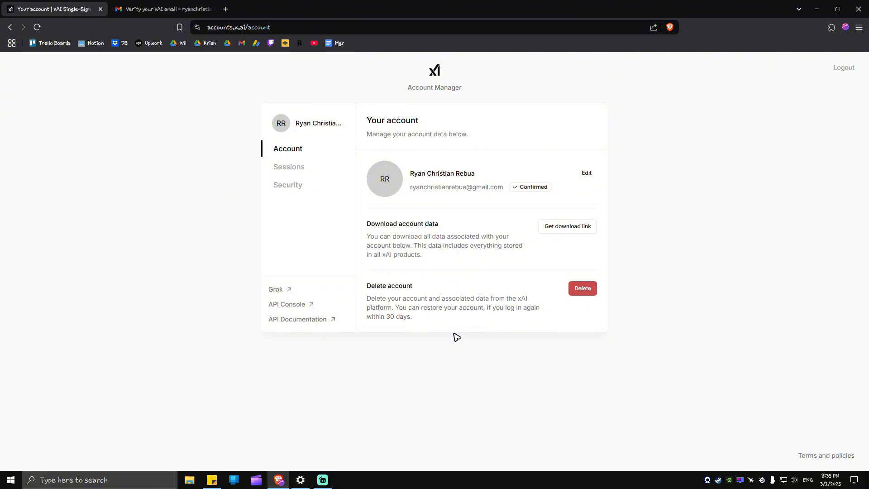
mouse_move(450, 339)
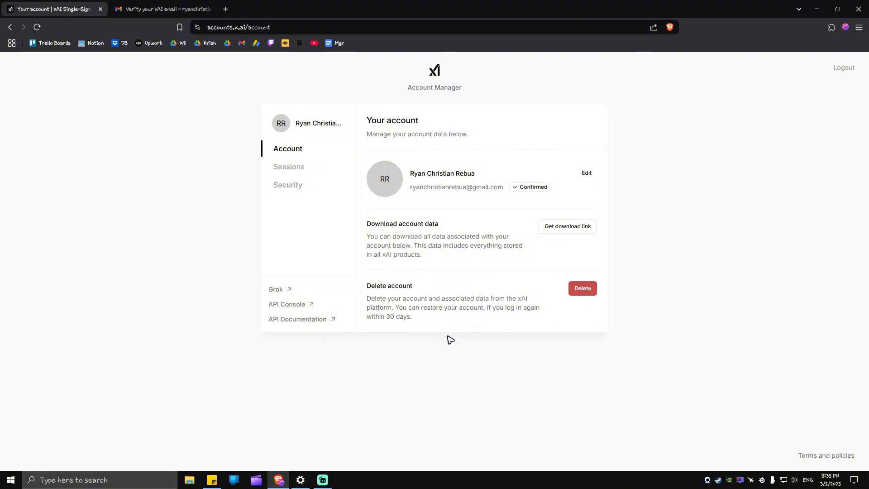
mouse_move(439, 324)
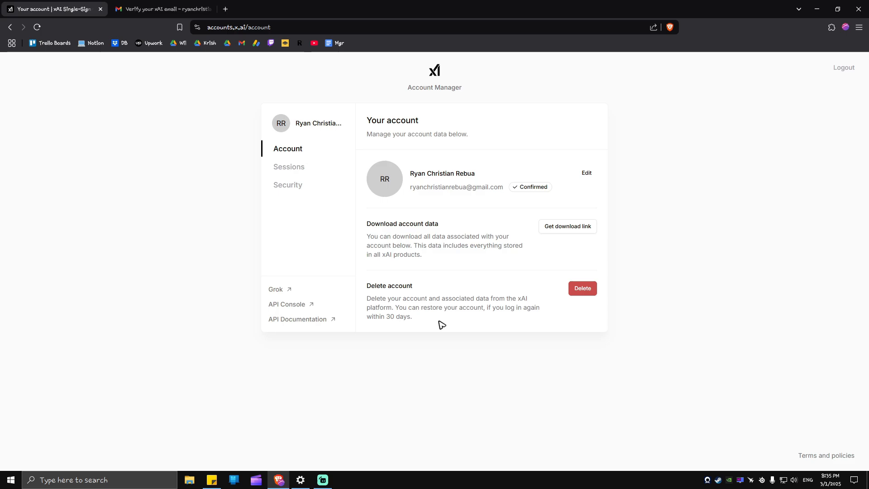
mouse_move(275, 296)
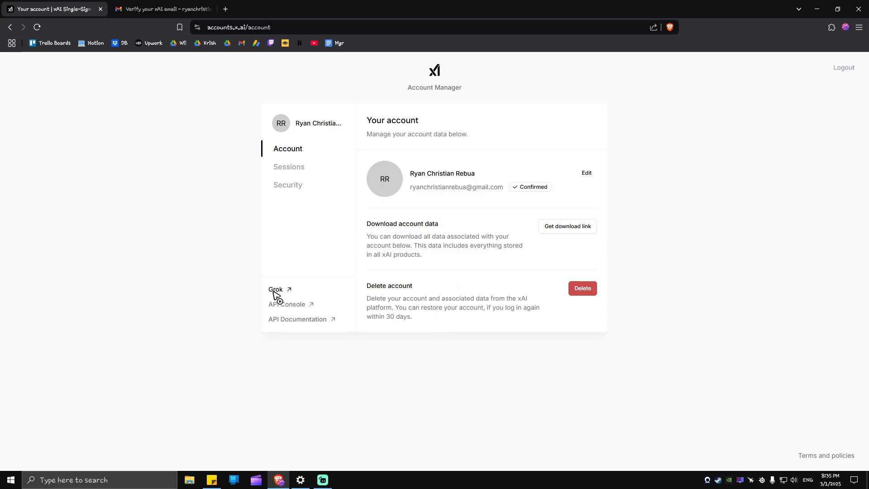
Open Grok from the sidebar link on the Your account page
click(275, 288)
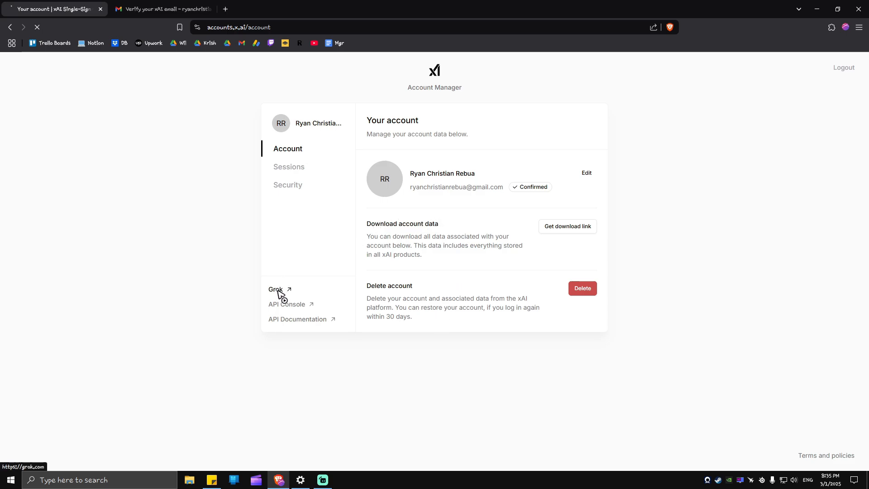
click(276, 289)
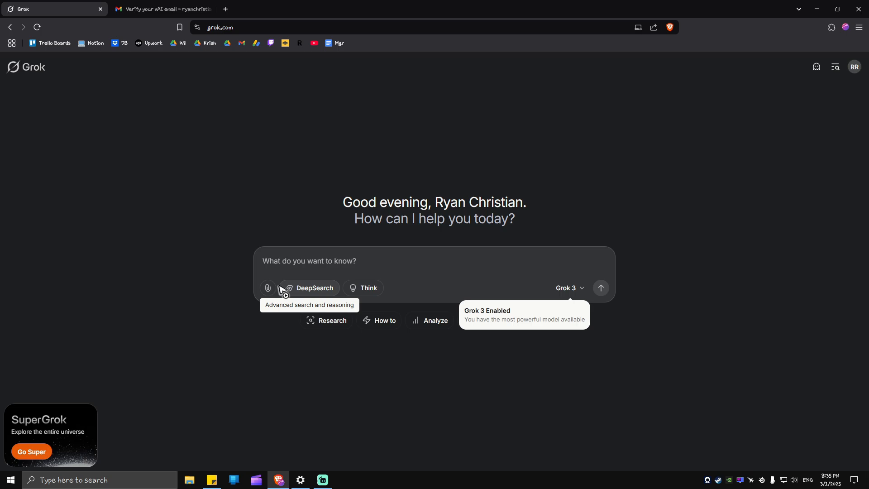